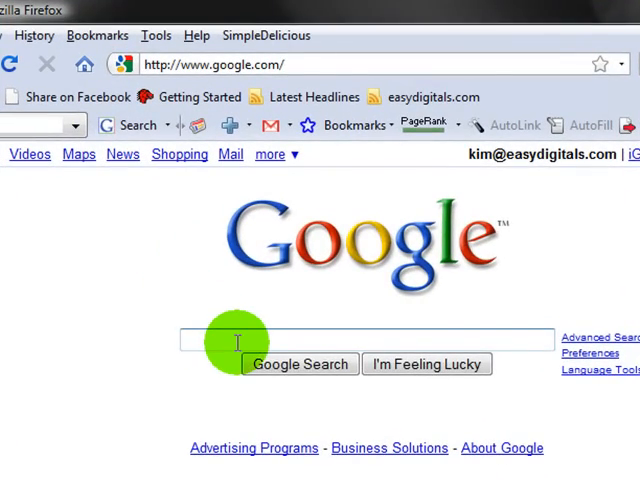
Search Google for "sports brushes"
text(sports)
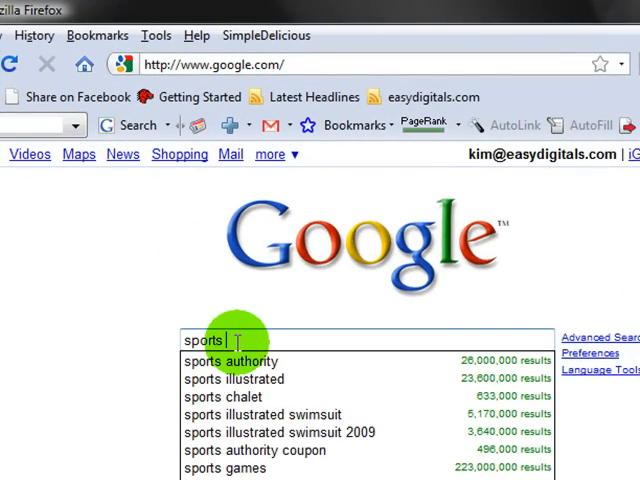
text(brushes)
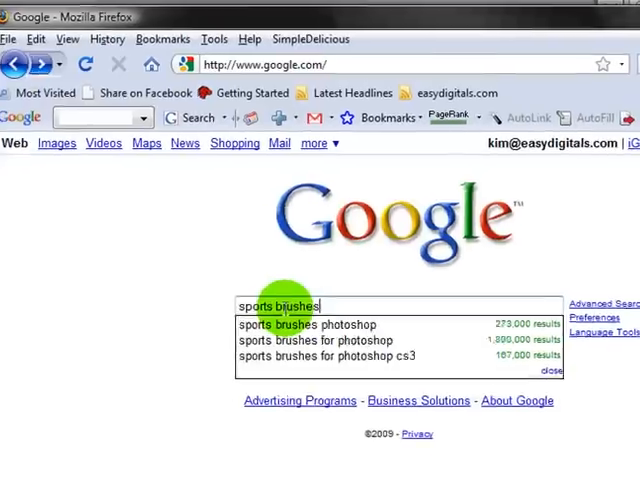
key(Return)
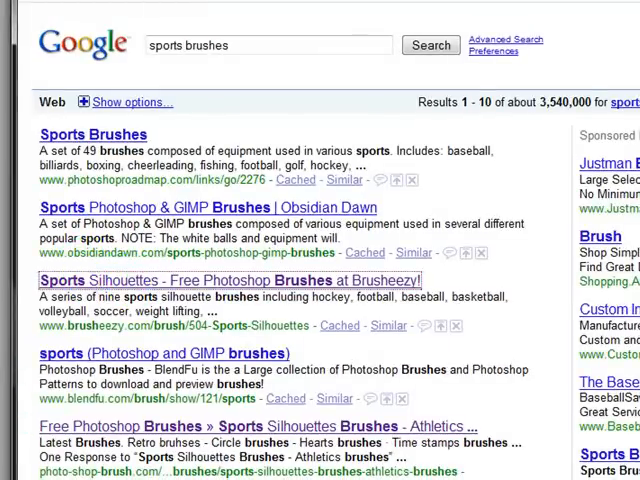
Save the Brusheezy Sports Silhouettes brush set as a zip file
click(232, 280)
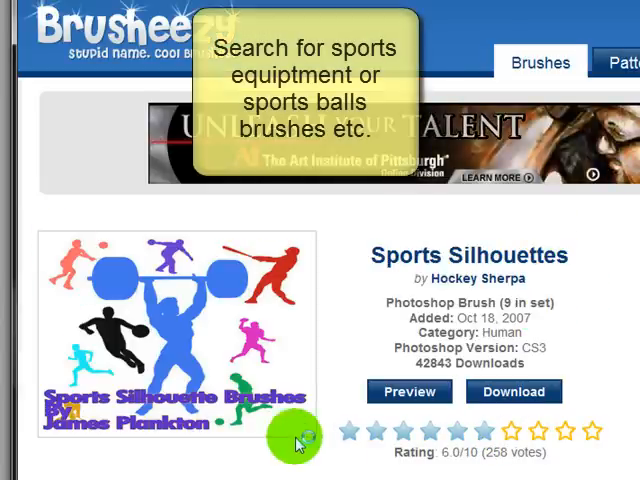
mouse_move(255, 378)
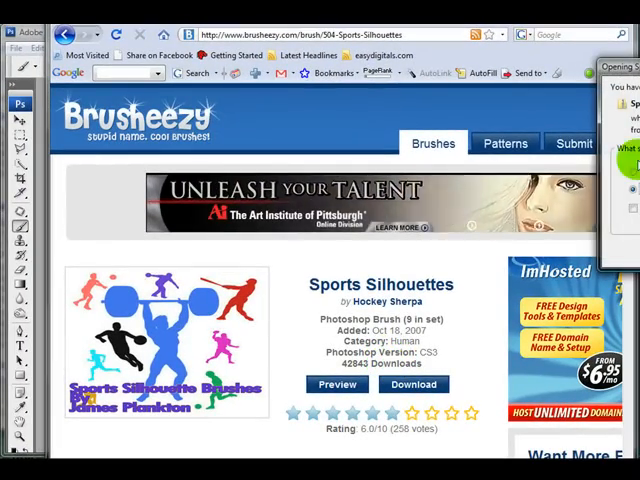
click(413, 384)
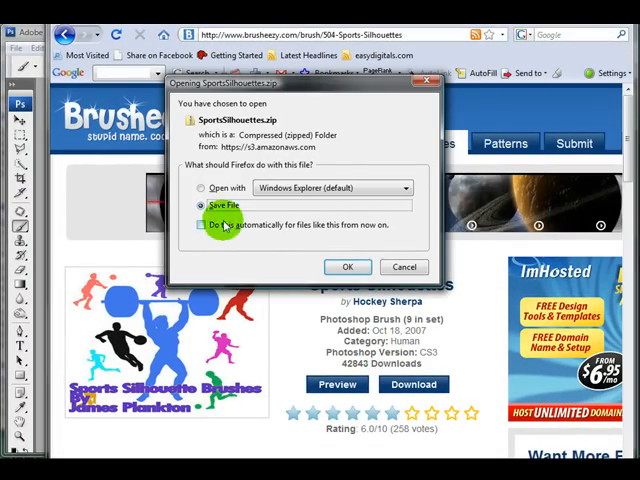
click(347, 267)
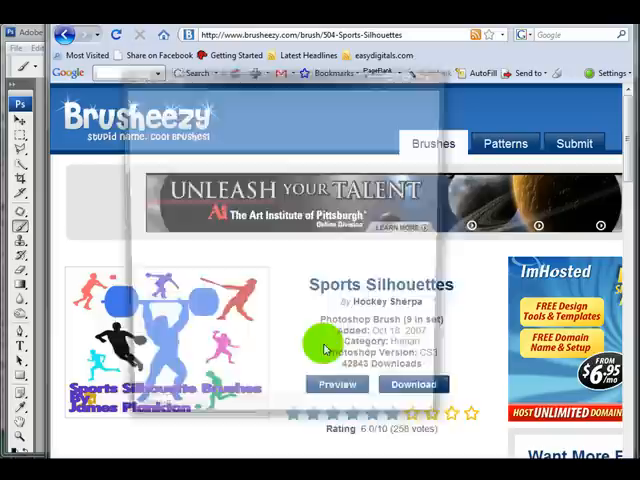
click(413, 384)
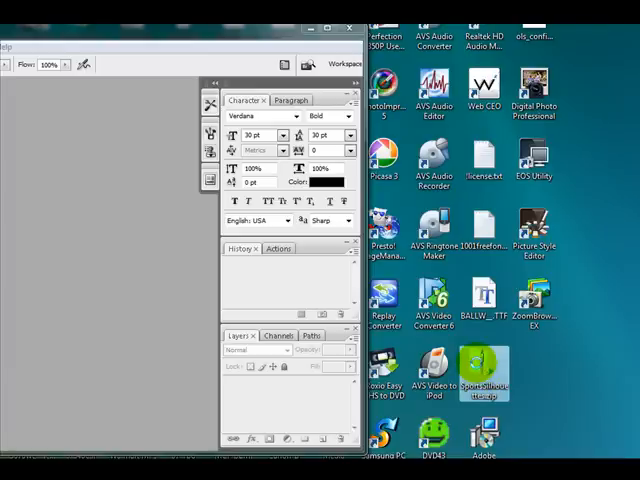
Extract the zip with WinRAR into Desktop\SportsSilhouettes
right_click(485, 380)
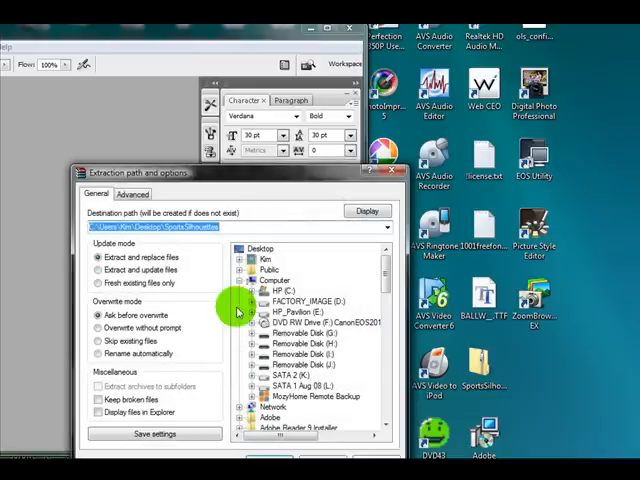
mouse_move(263, 183)
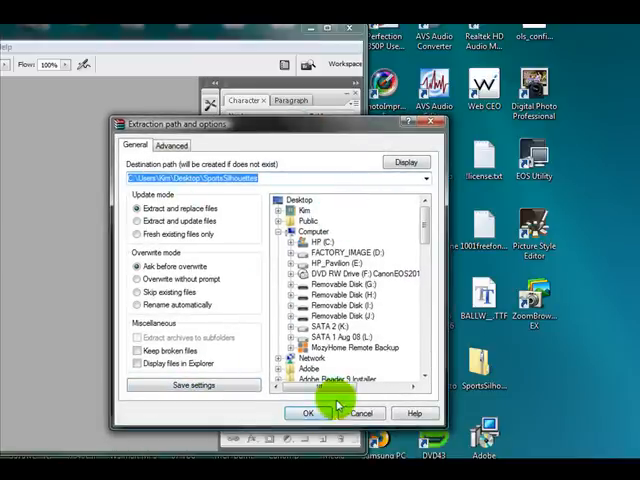
click(292, 413)
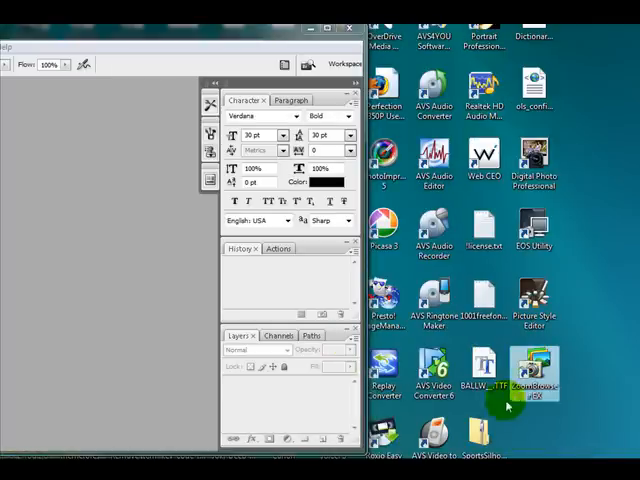
mouse_move(197, 353)
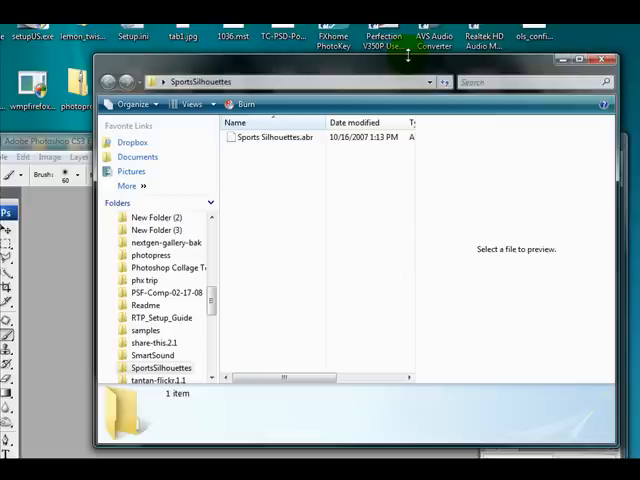
Open Sports Silhouettes.abr from the SportsSilhouettes folder to load it into Photoshop
click(275, 137)
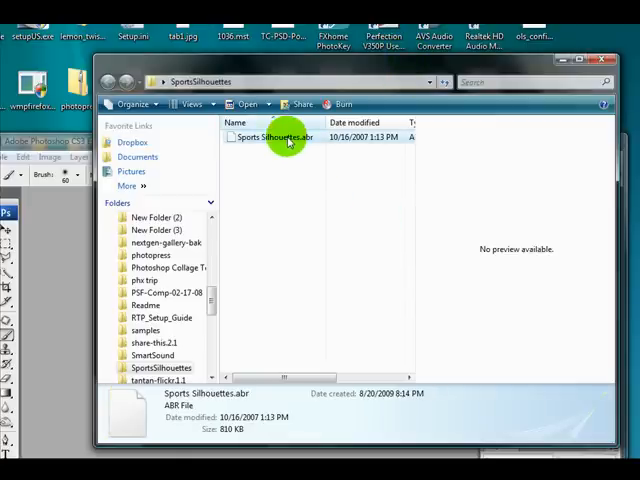
double_click(280, 137)
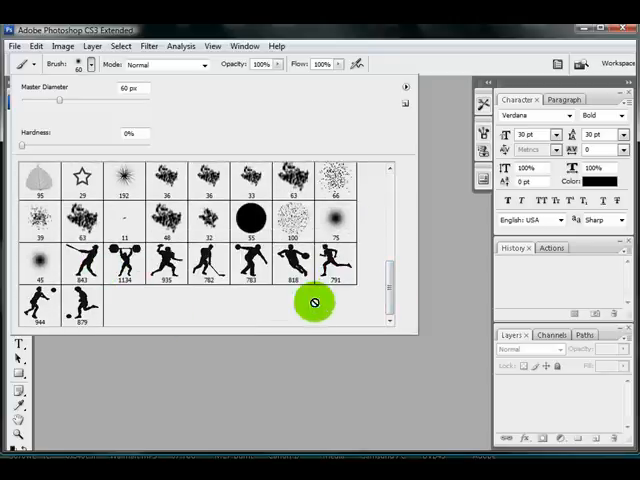
mouse_move(160, 305)
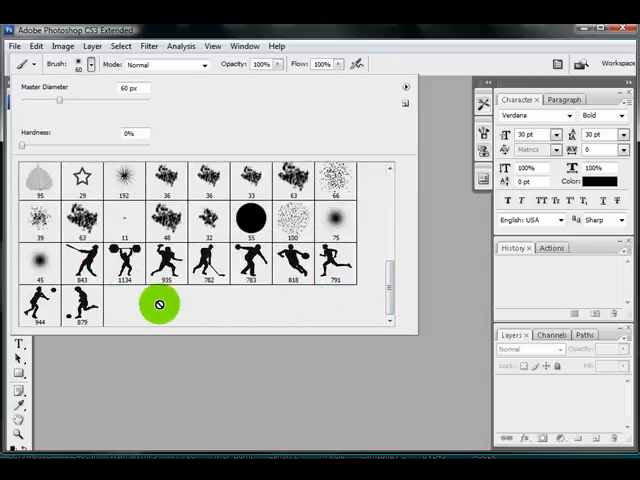
mouse_move(168, 315)
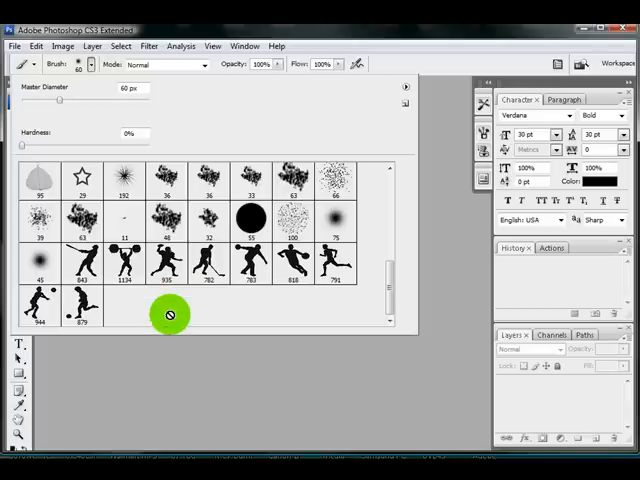